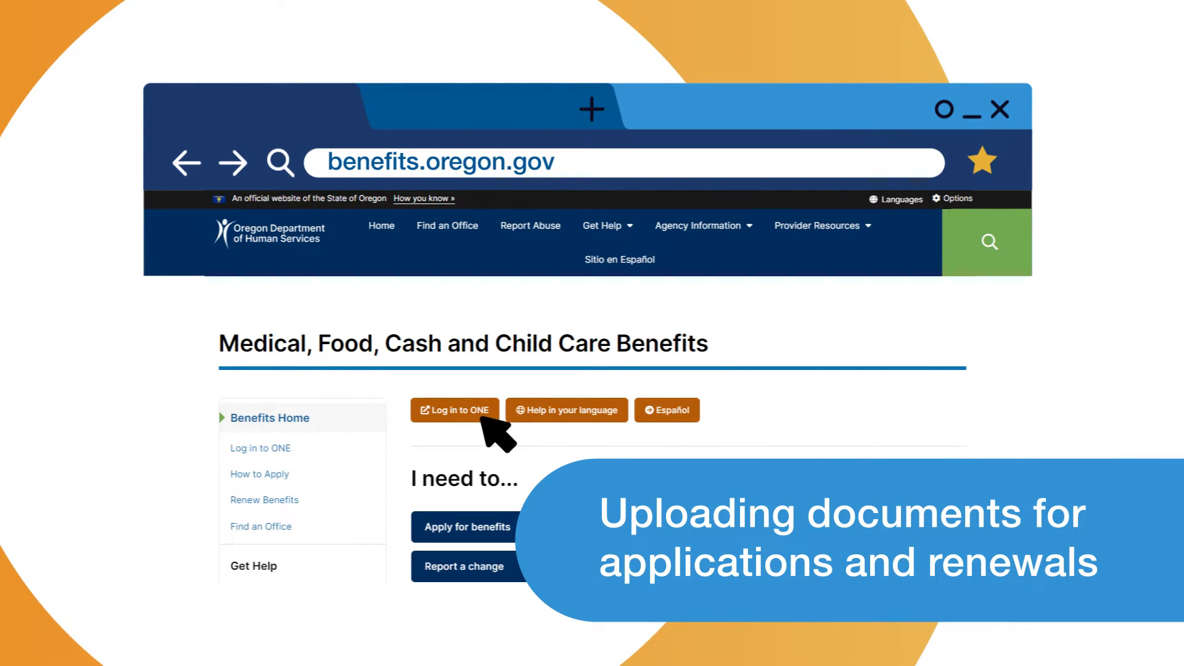
Log in to the ONE eligibility account from benefits.oregon.gov.
left_click(454, 410)
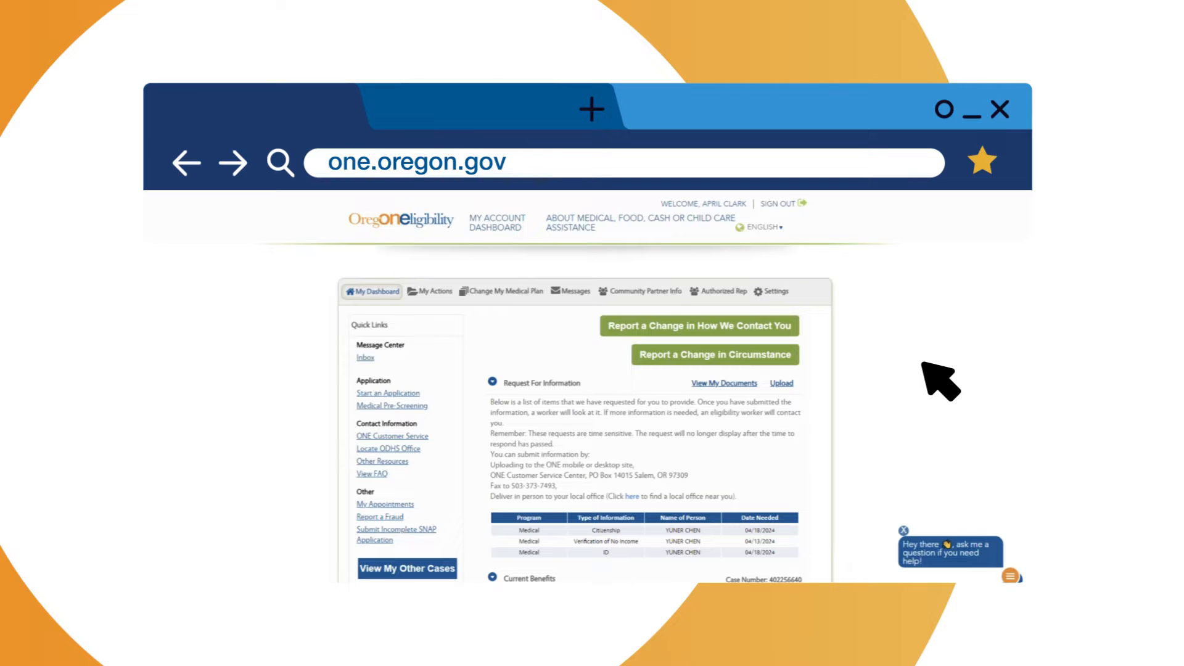
mouse_move(868, 389)
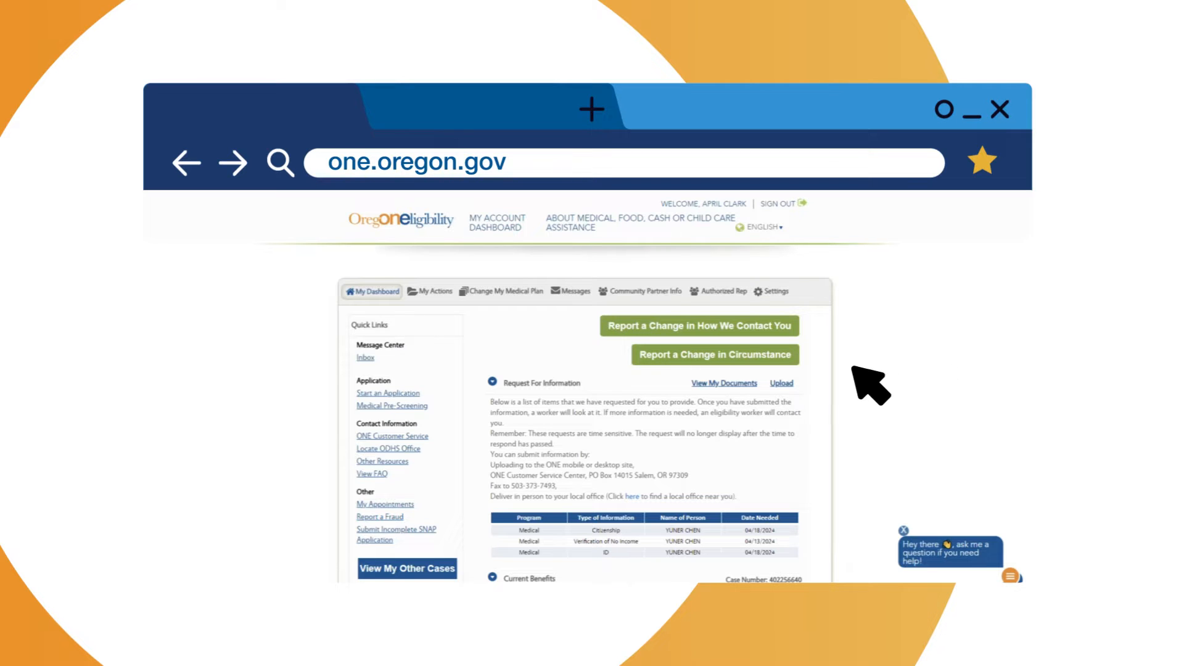
mouse_move(430, 408)
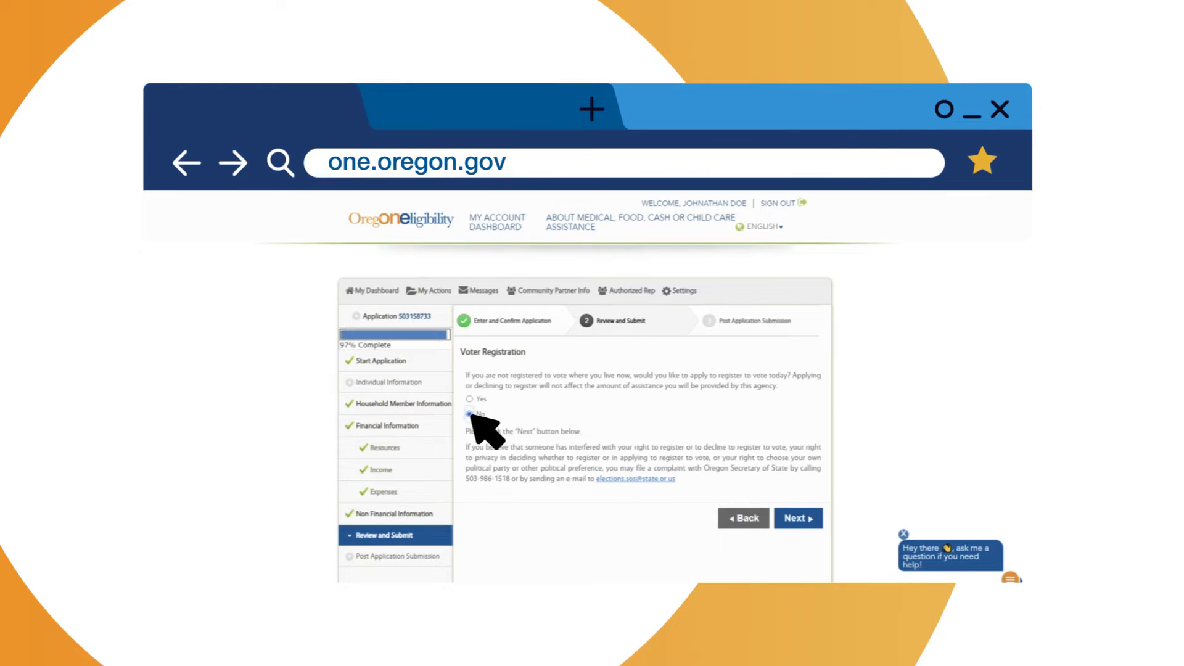
Answer No to voter registration, then submit the application from the e-signature page.
left_click(470, 414)
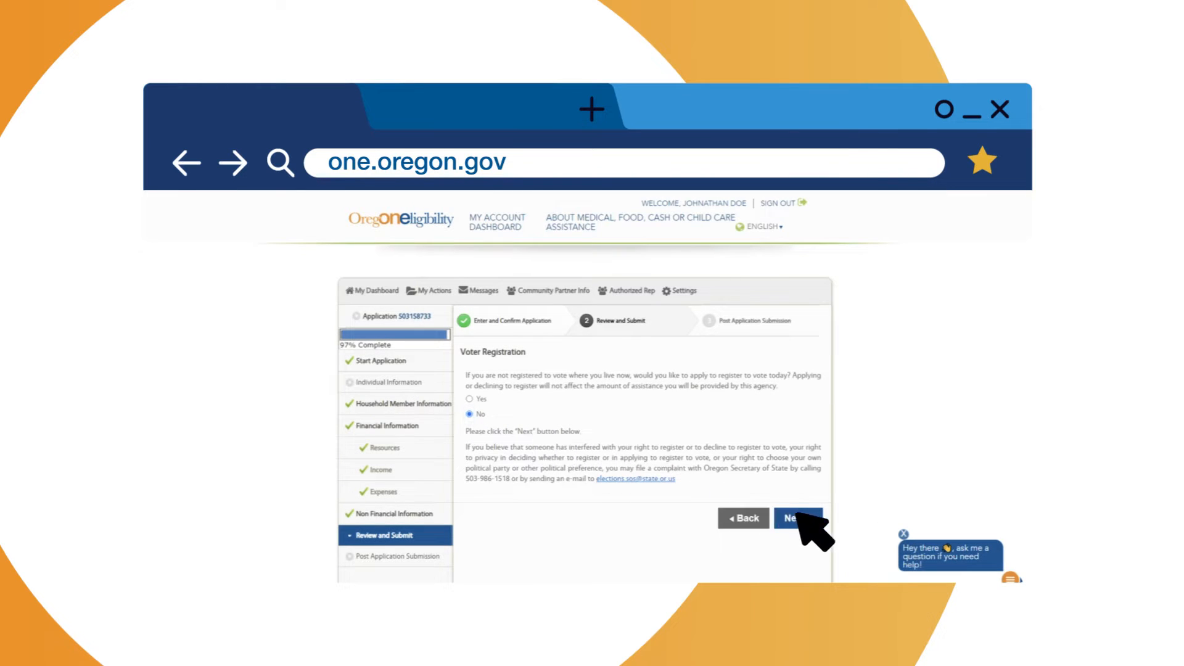
left_click(798, 519)
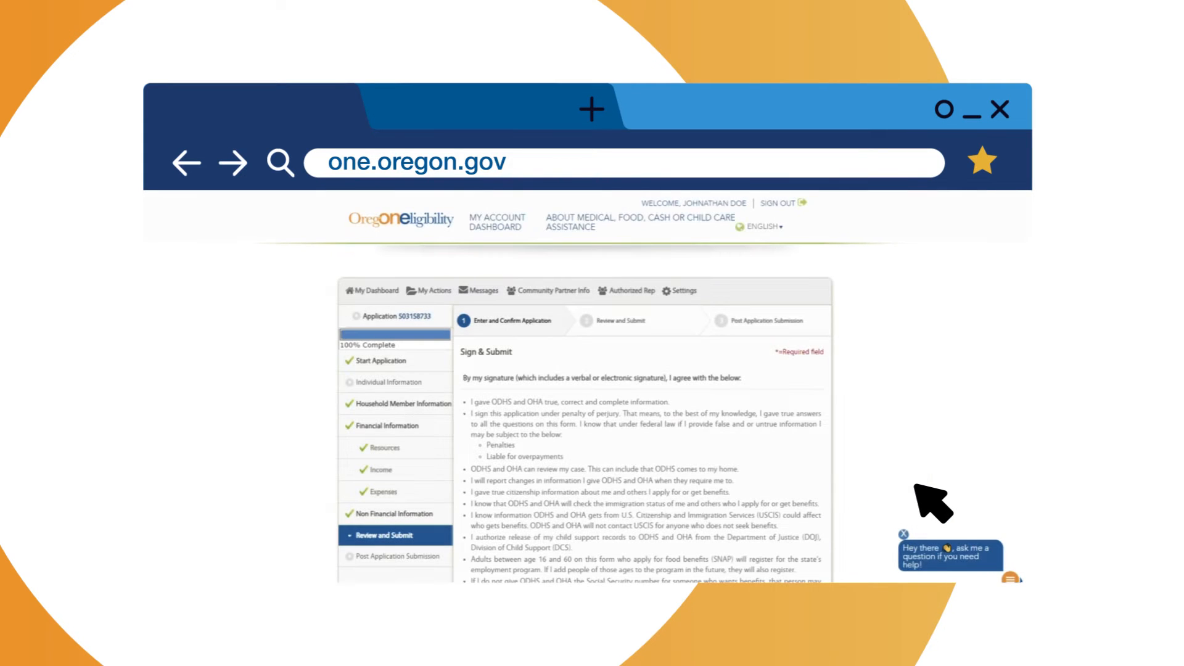
scroll("down", 3)
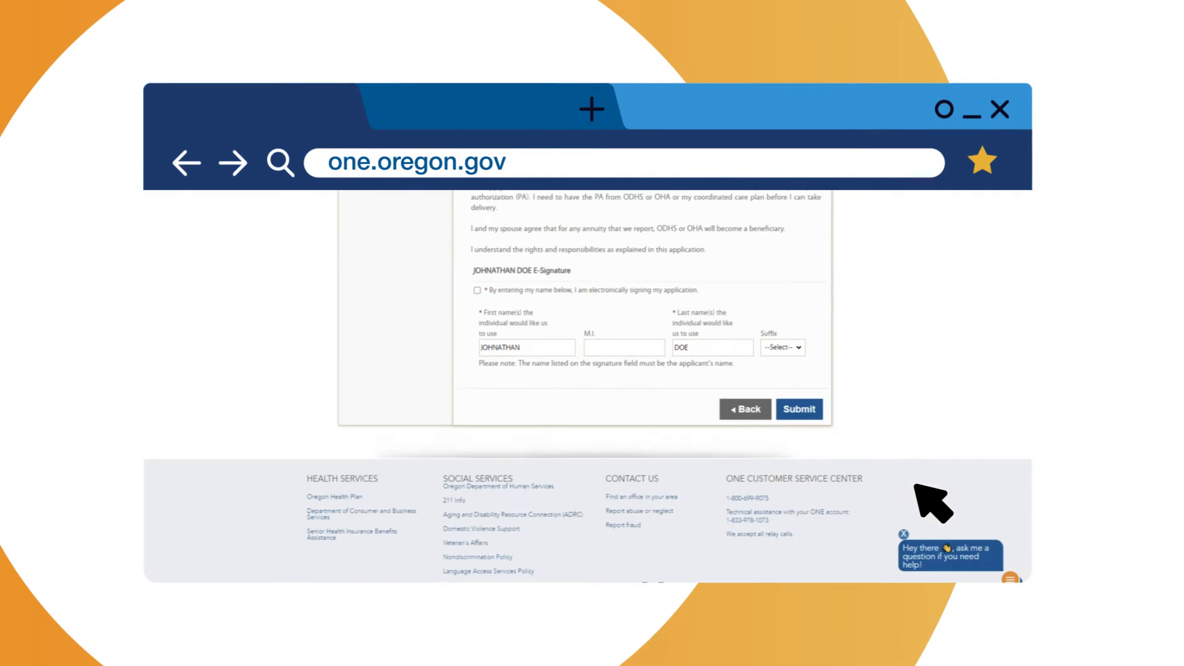
left_click(477, 290)
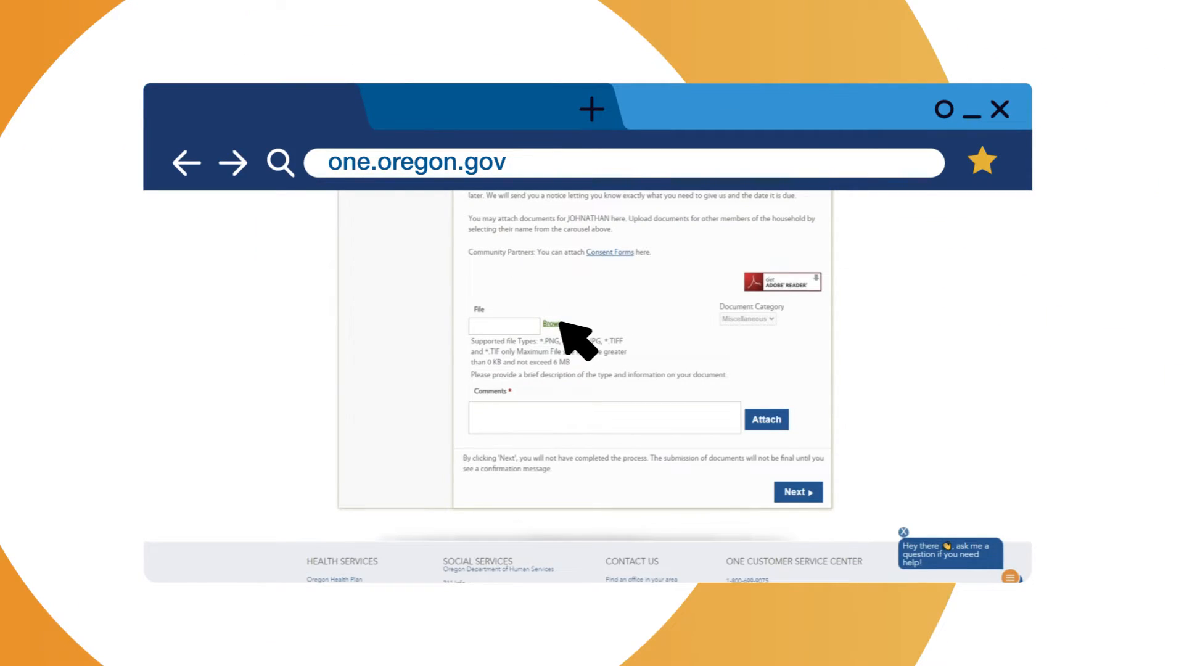
mouse_move(589, 344)
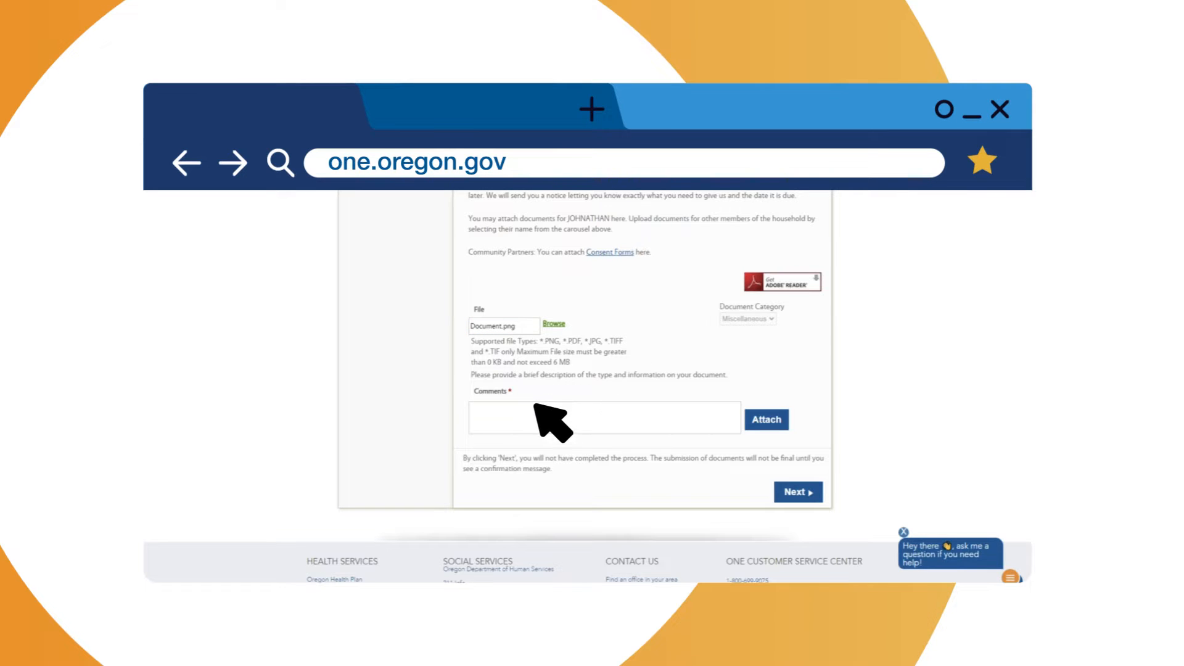
mouse_move(521, 442)
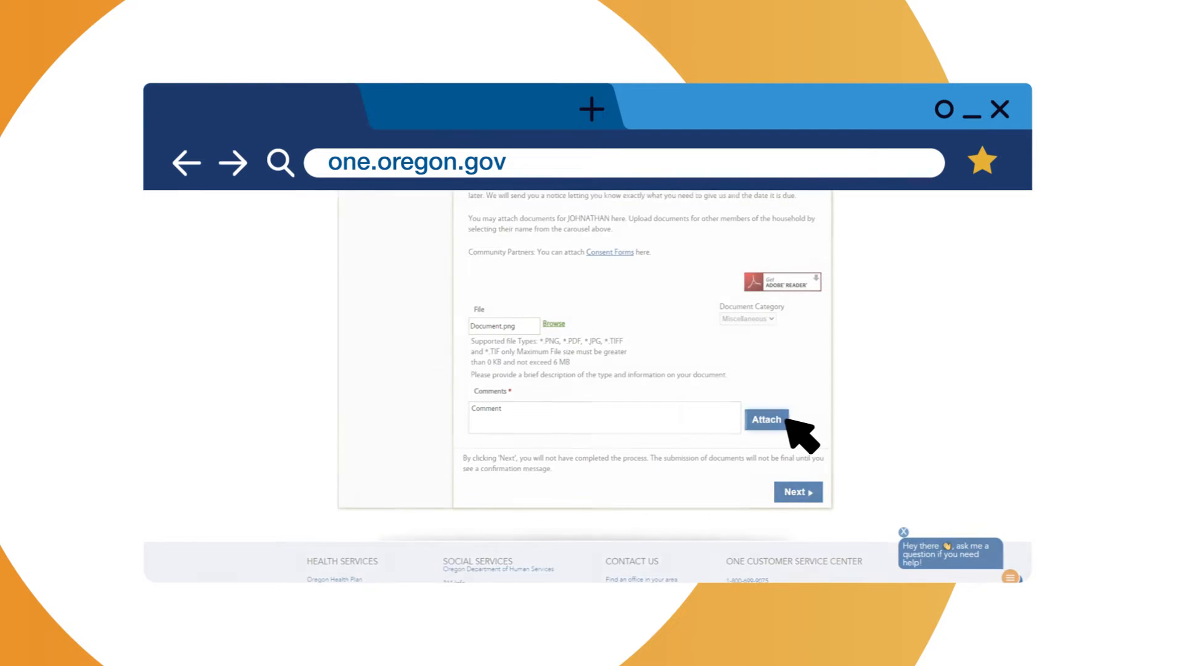
Scroll up to view the upload success confirmation for Document.png.
scroll("up", 3)
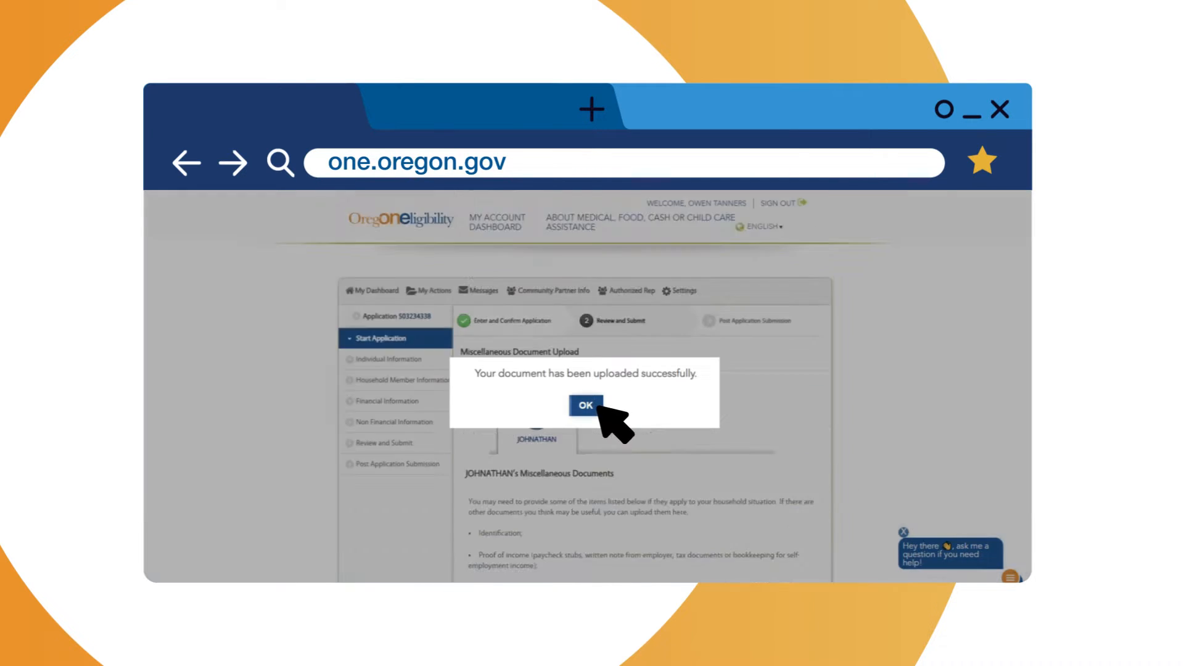
Dismiss the upload confirmation and submit the documents summary.
left_click(585, 406)
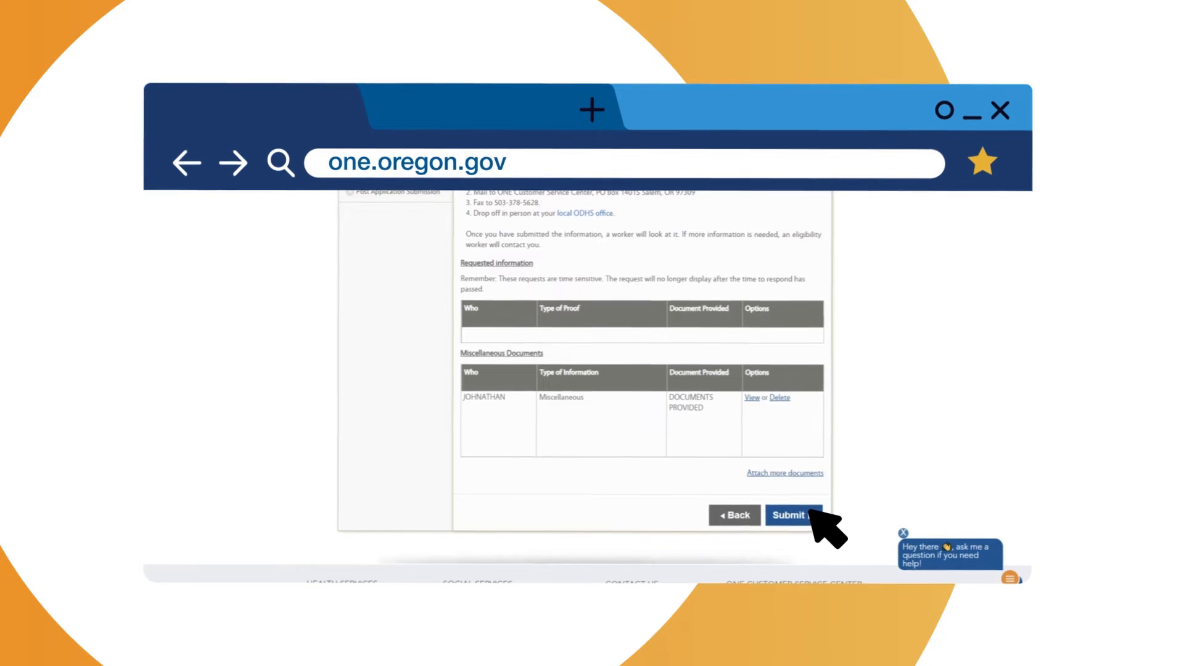
left_click(791, 516)
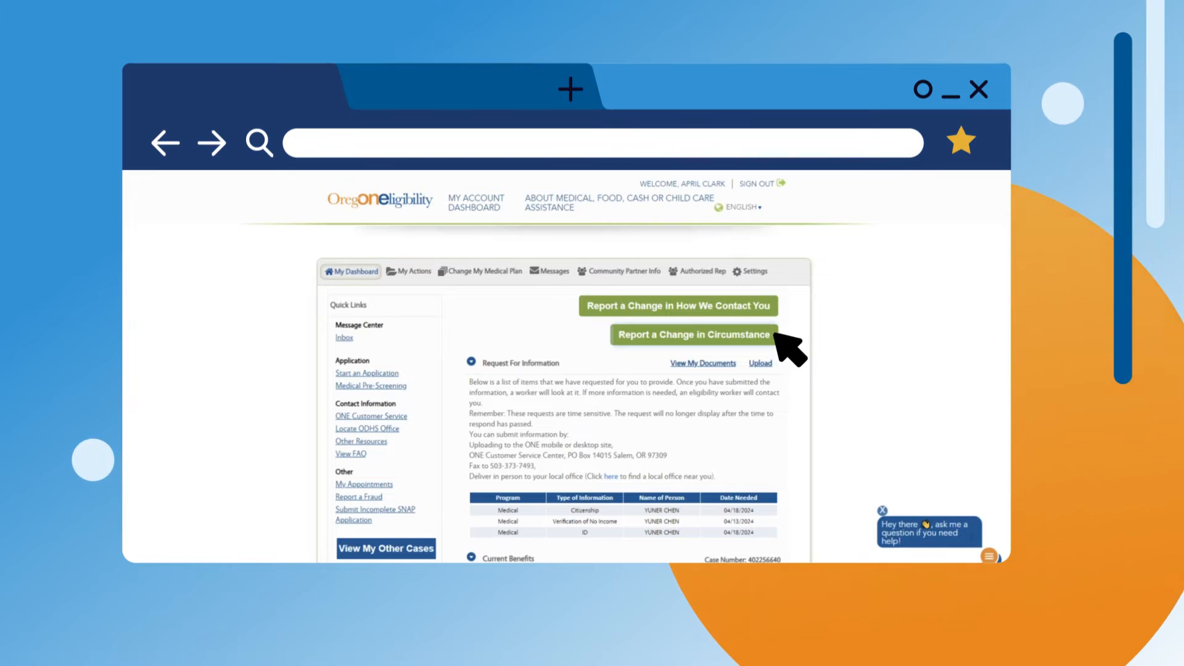
Report a change in circumstance with the 'not listed' reason and submit it.
left_click(694, 334)
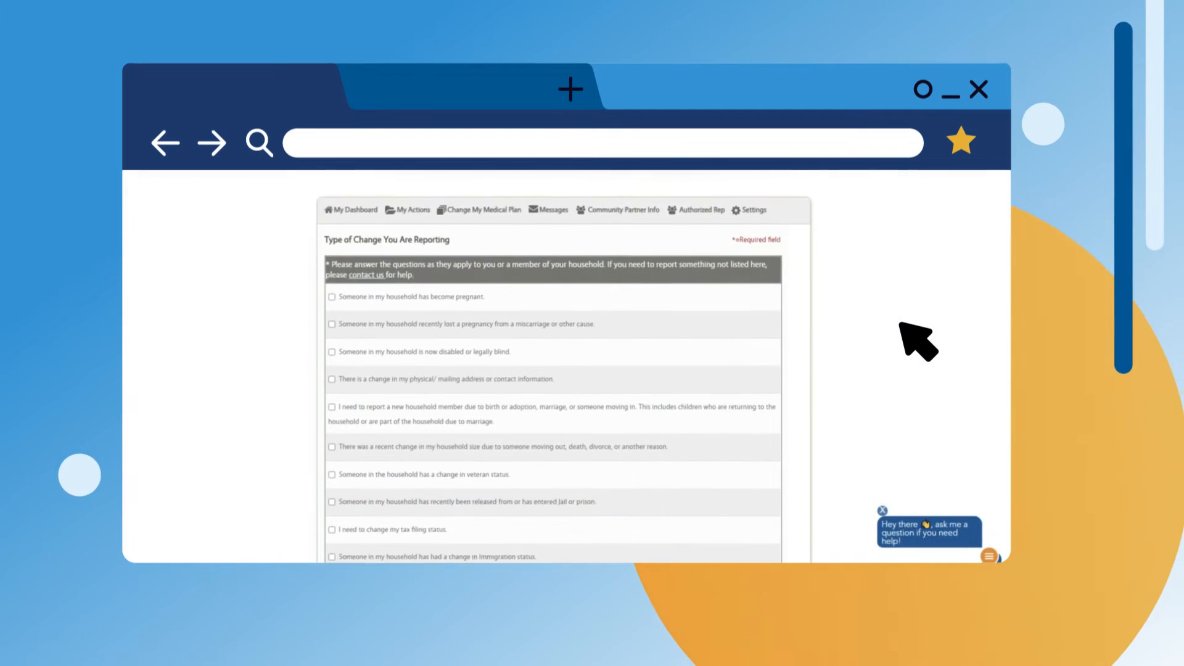
scroll("down", 3)
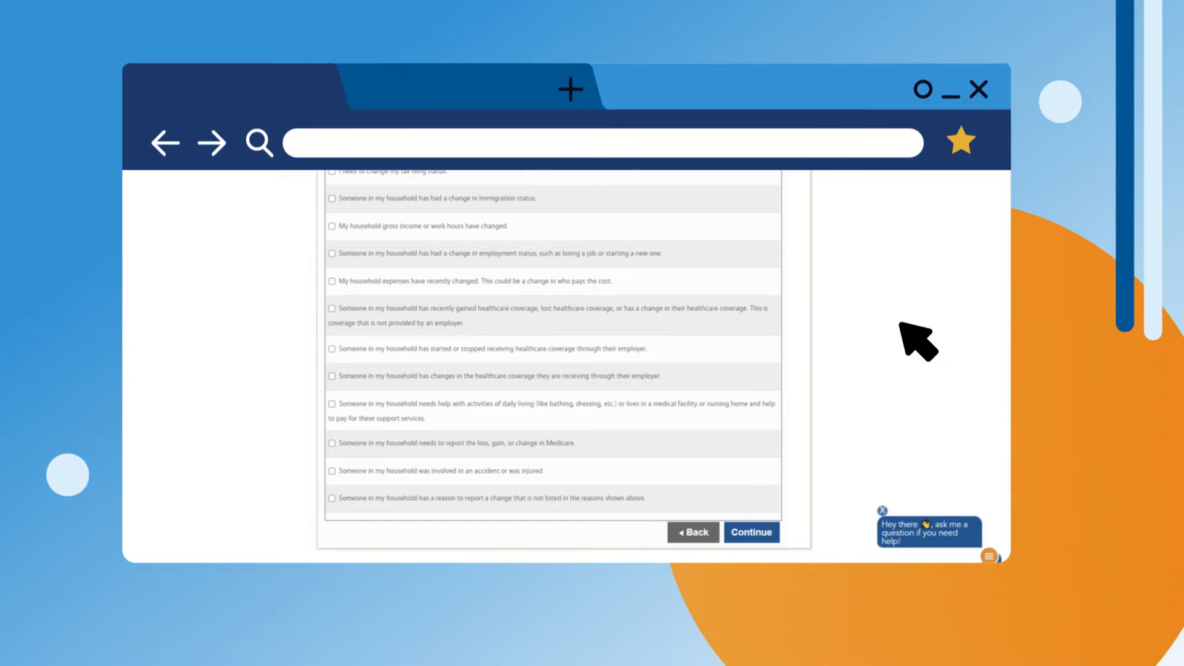
mouse_move(387, 502)
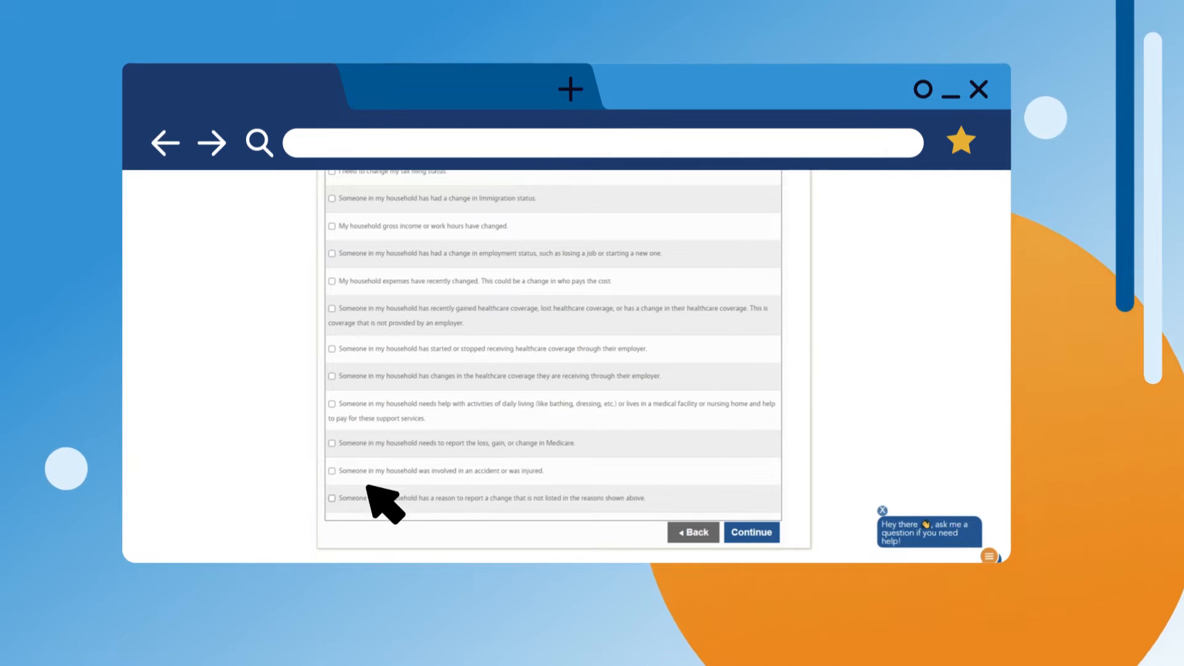
left_click(332, 498)
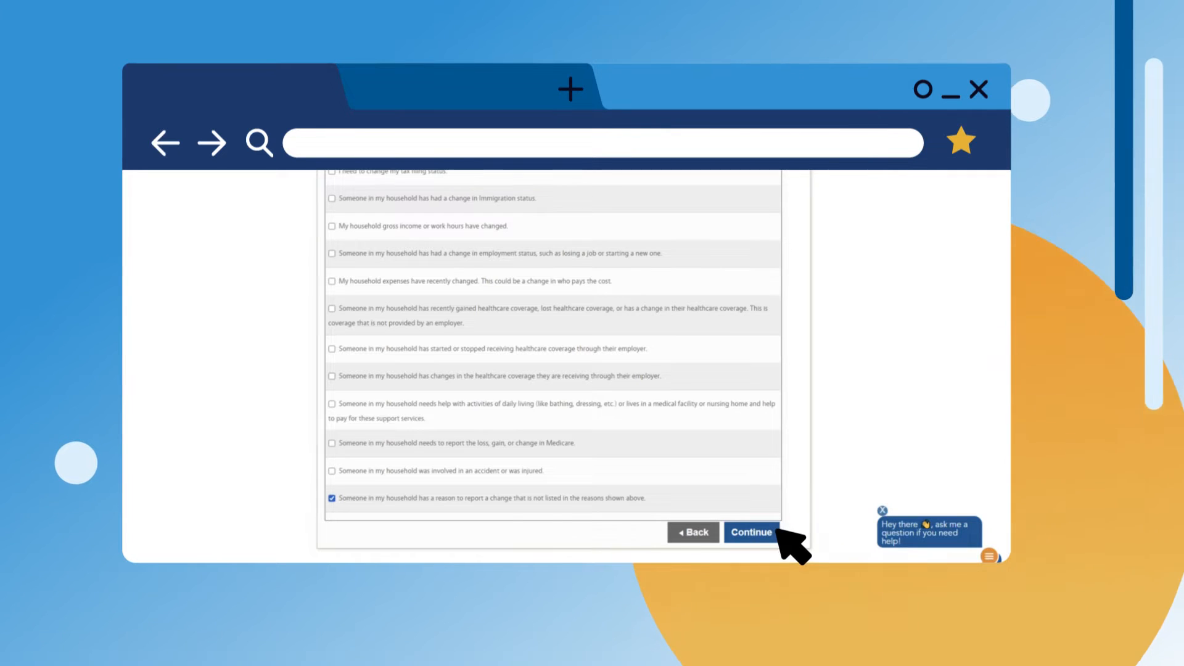
left_click(750, 532)
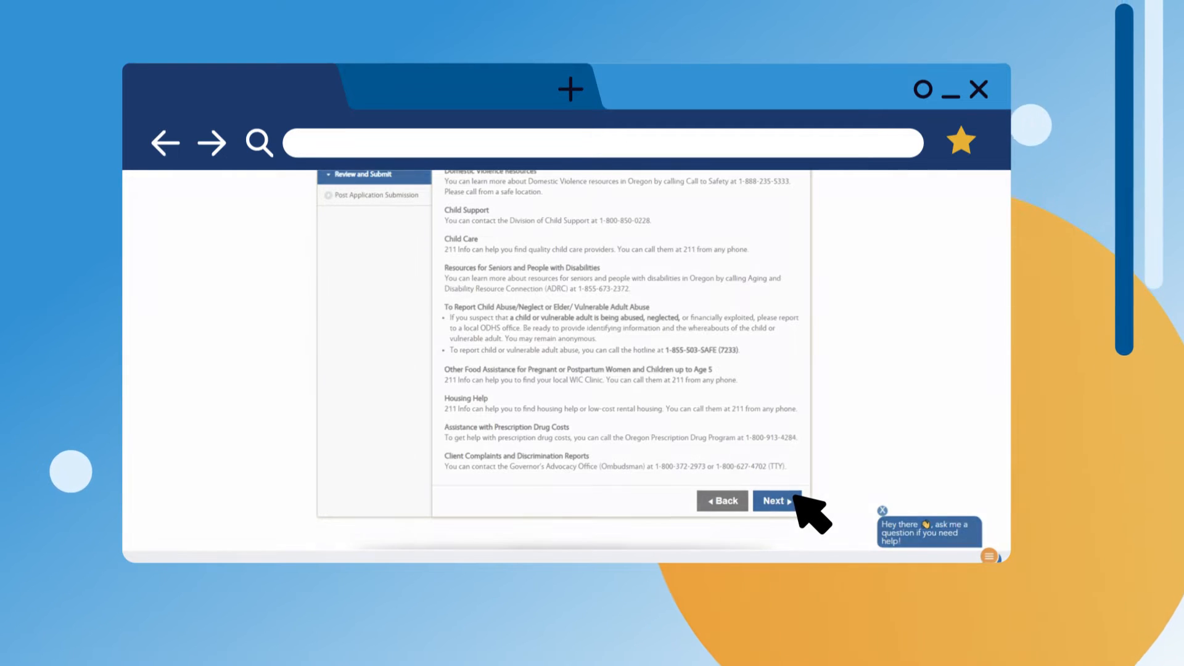
left_click(776, 500)
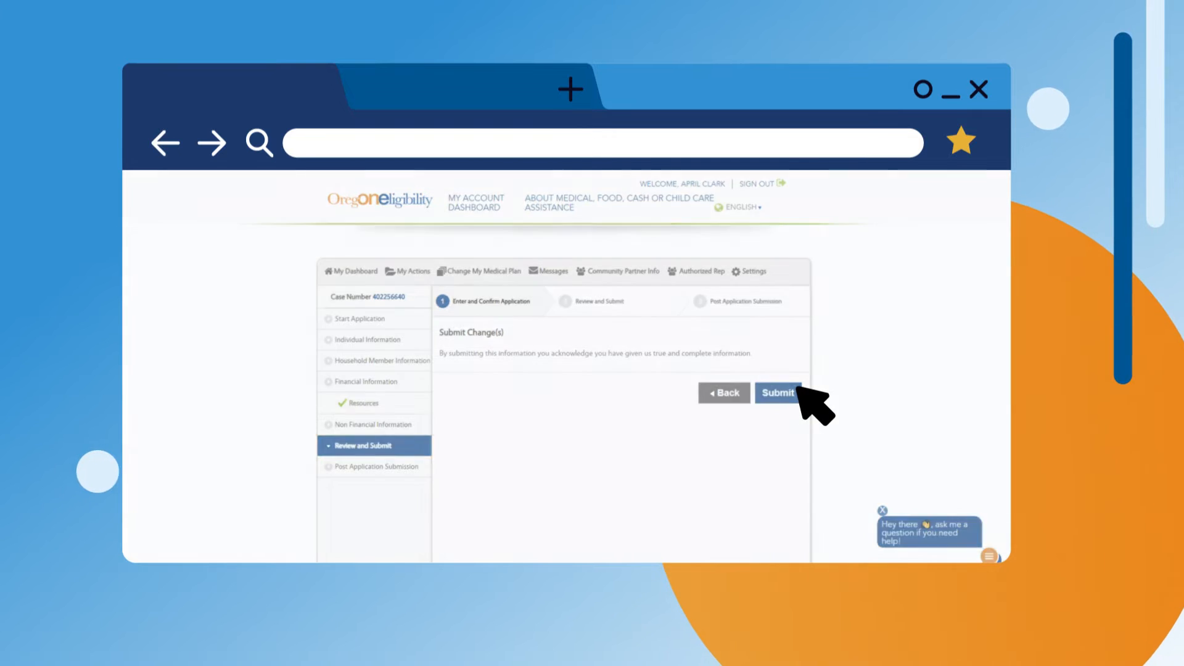
left_click(777, 393)
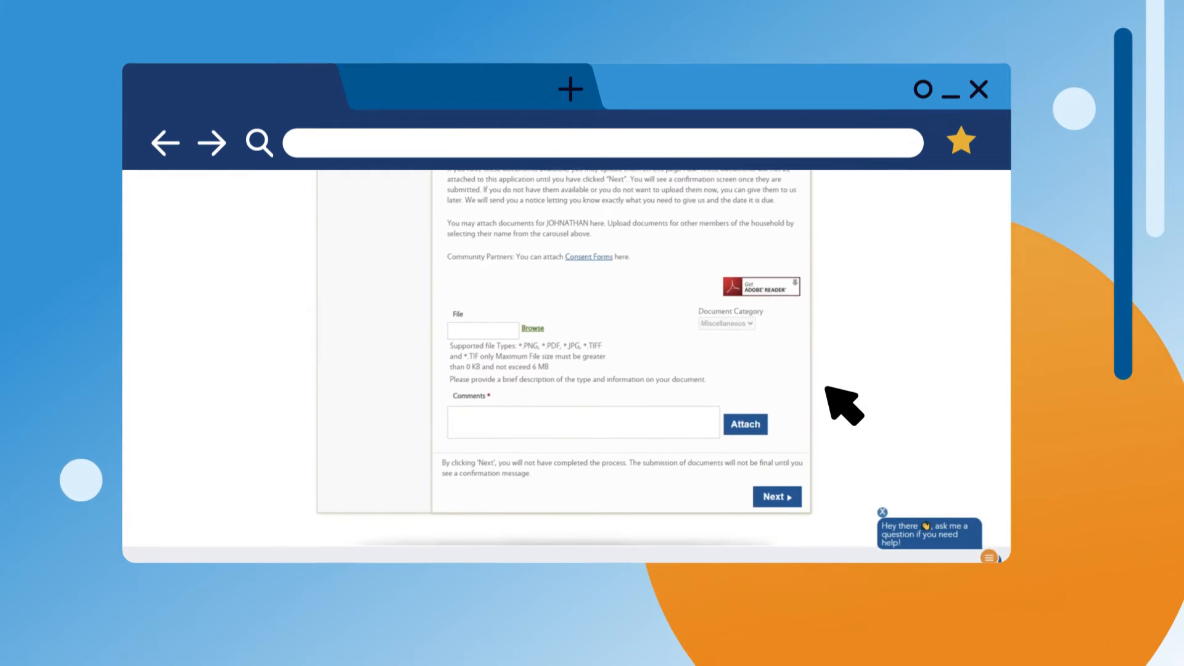
Attach Document.png as Miscellaneous with the comment 'Commen' to the change report.
scroll("down", 3)
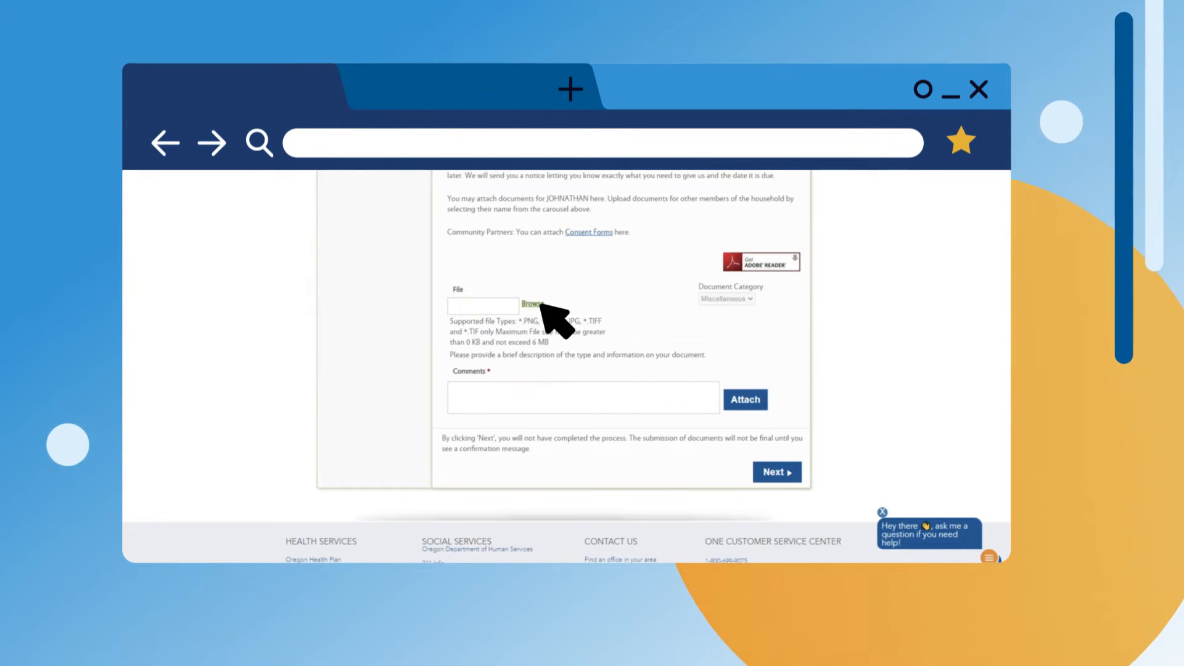
left_click(533, 303)
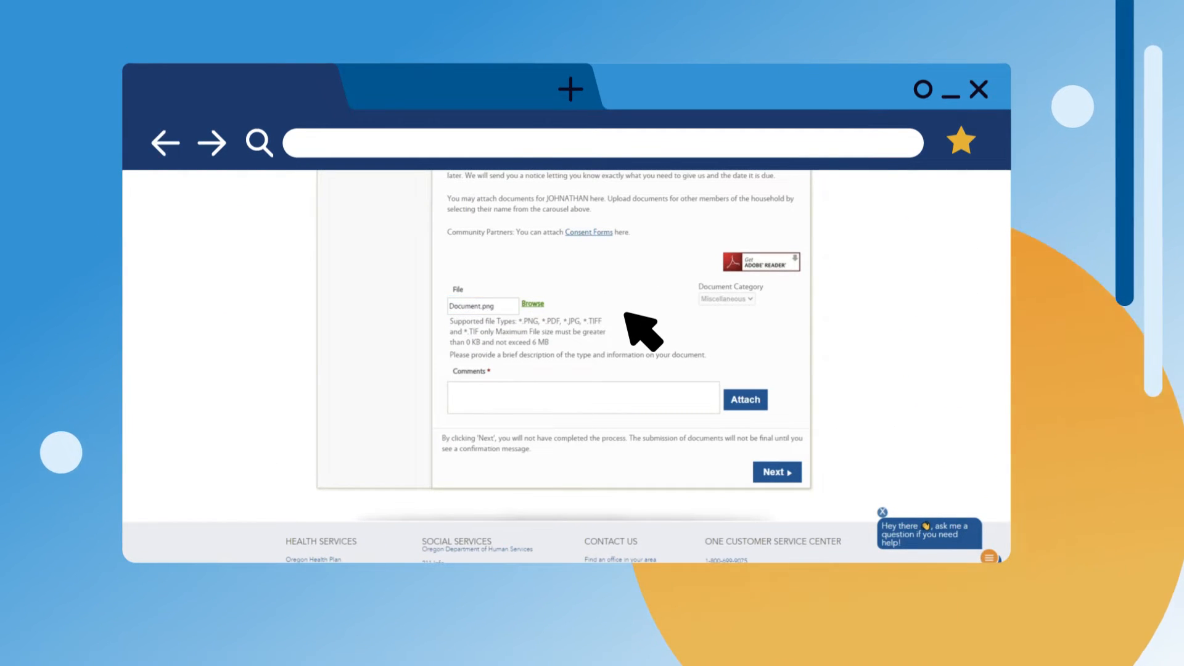
mouse_move(574, 381)
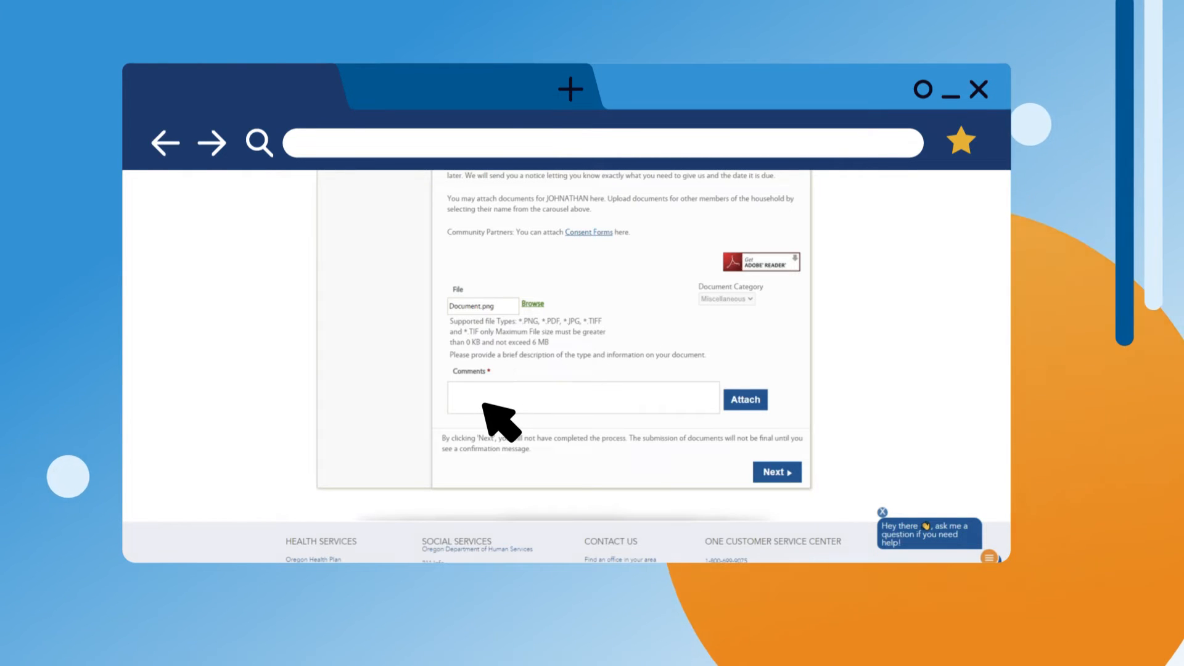
type("Comment")
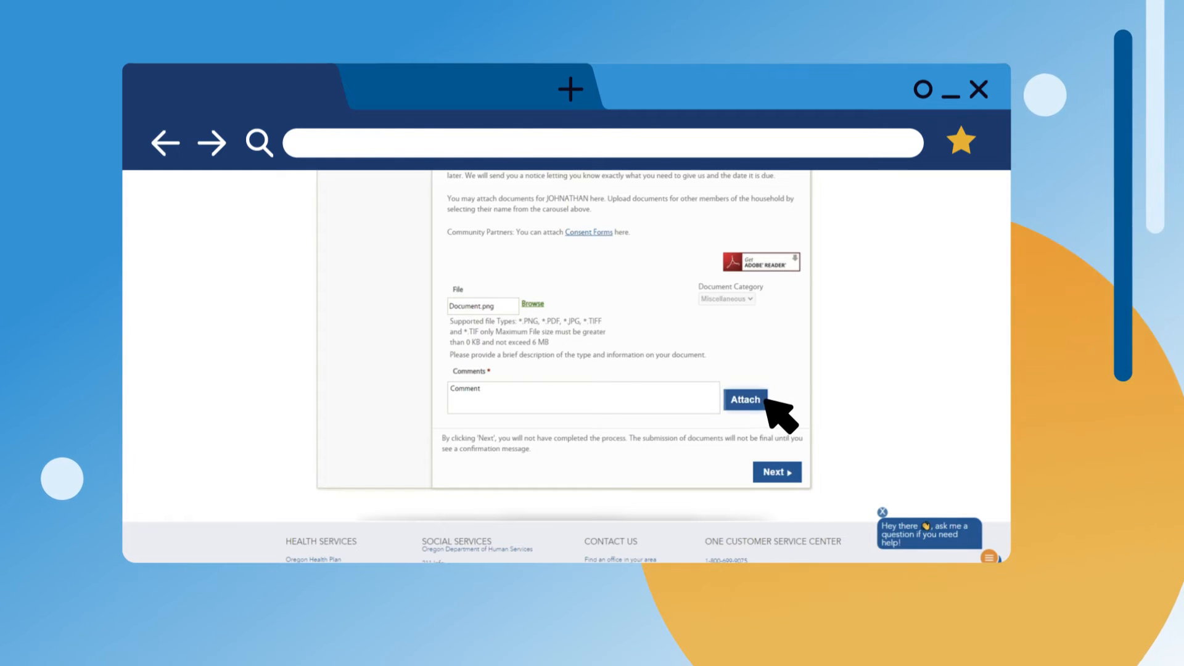
left_click(744, 400)
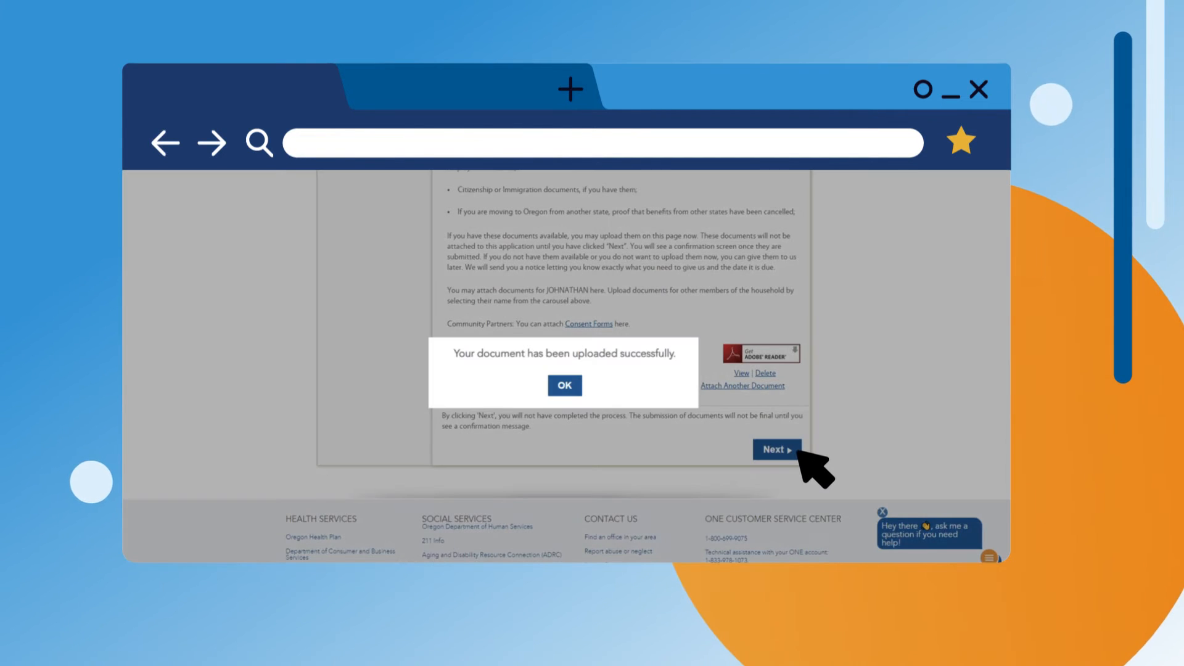
Dismiss the success popup and submit the Uploaded Documents Summary.
left_click(563, 385)
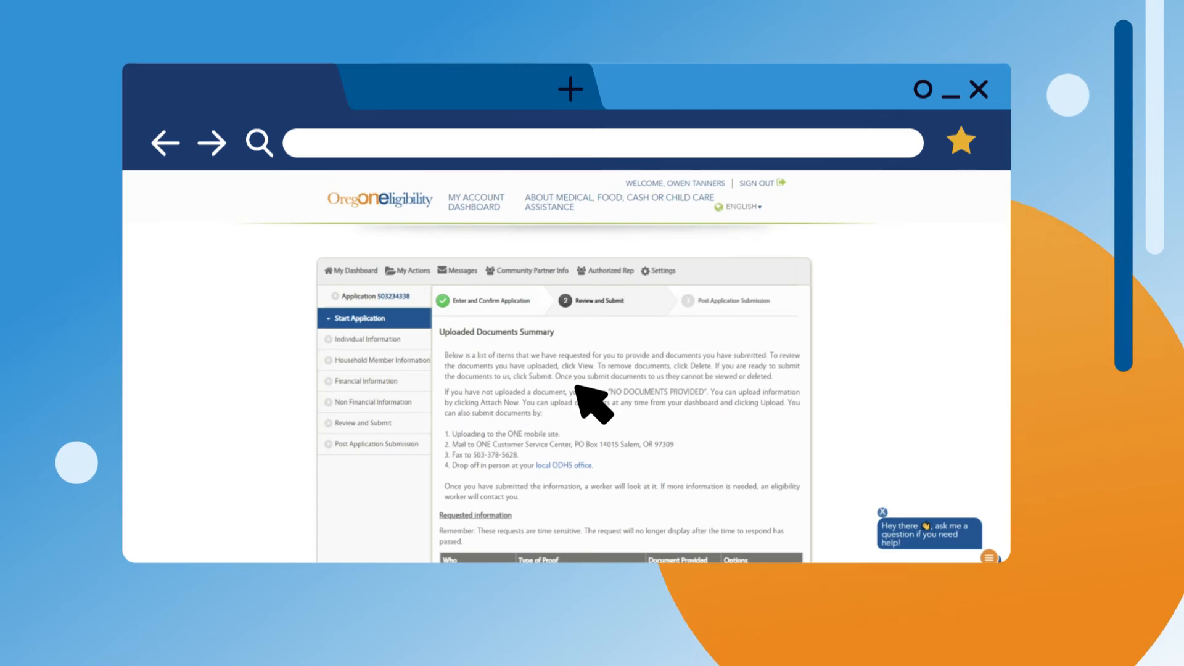
scroll("down", 3)
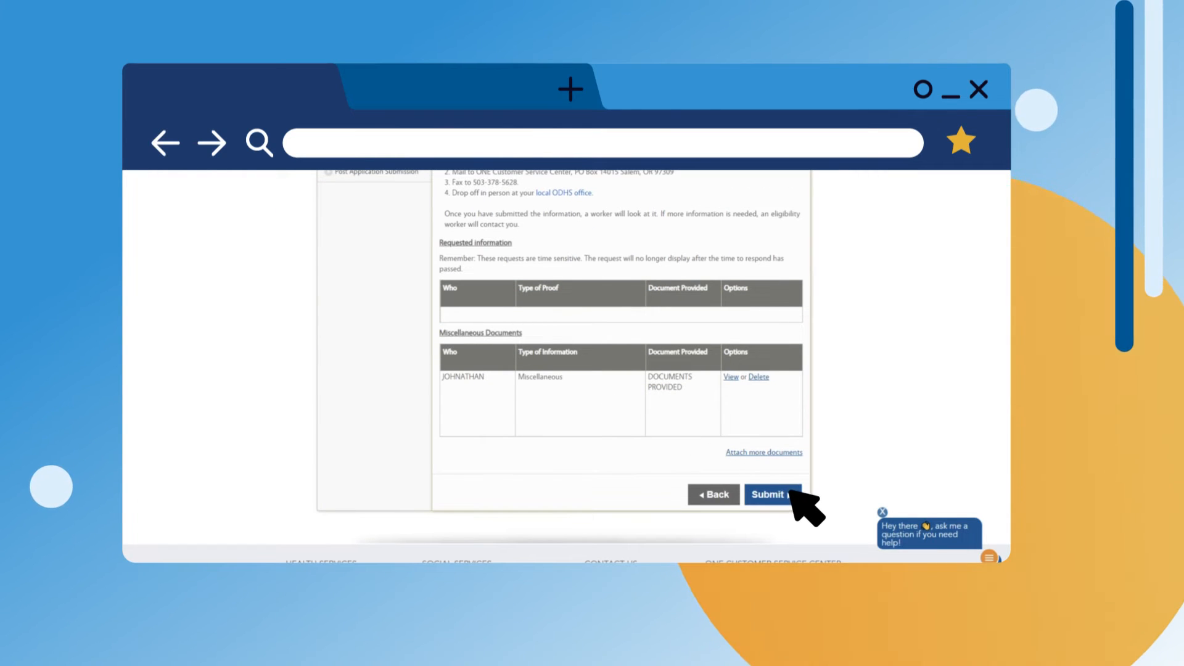
left_click(770, 495)
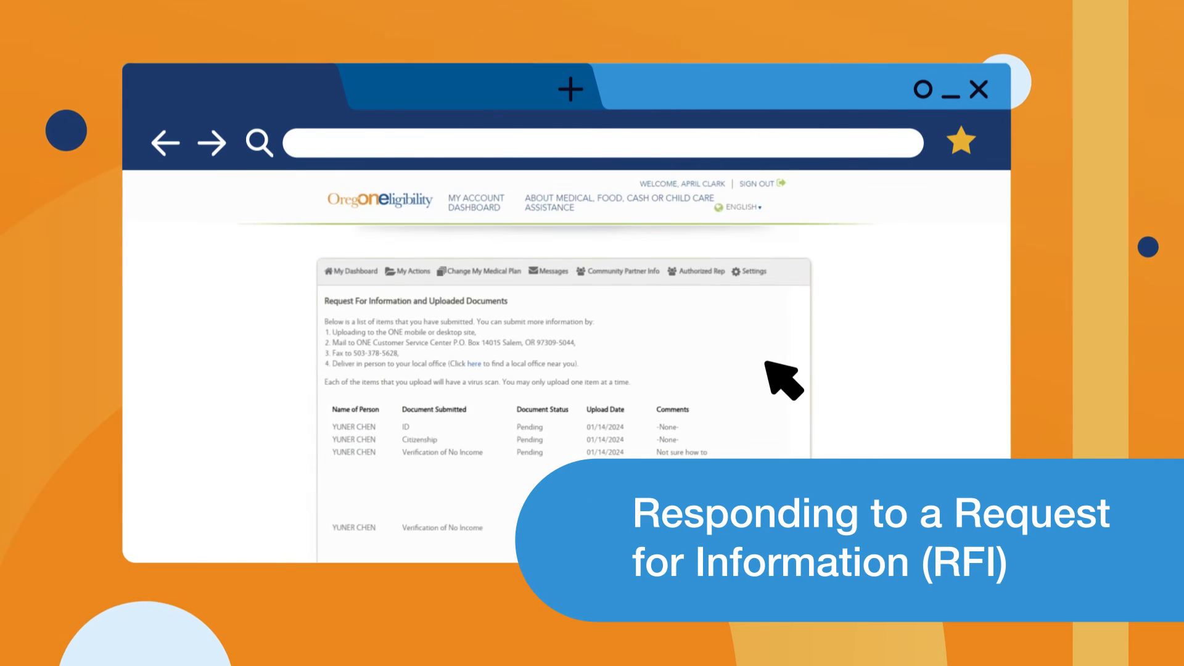
Select the household member, set document type to ID, and choose Document.png.
left_click(536, 339)
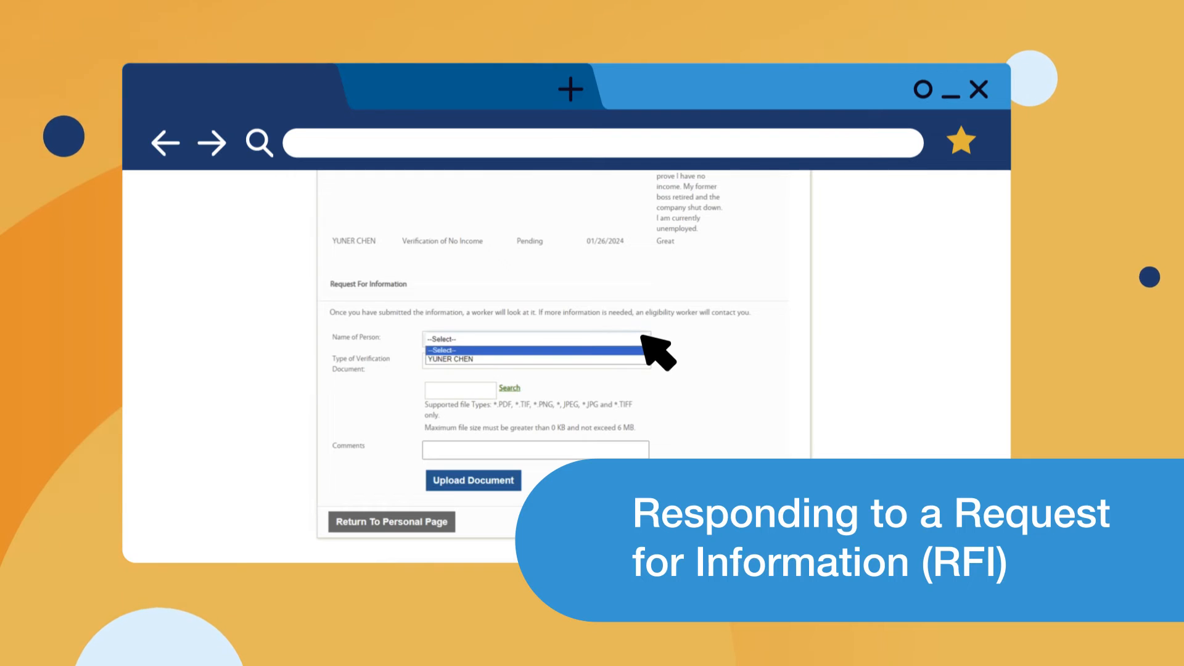
left_click(464, 359)
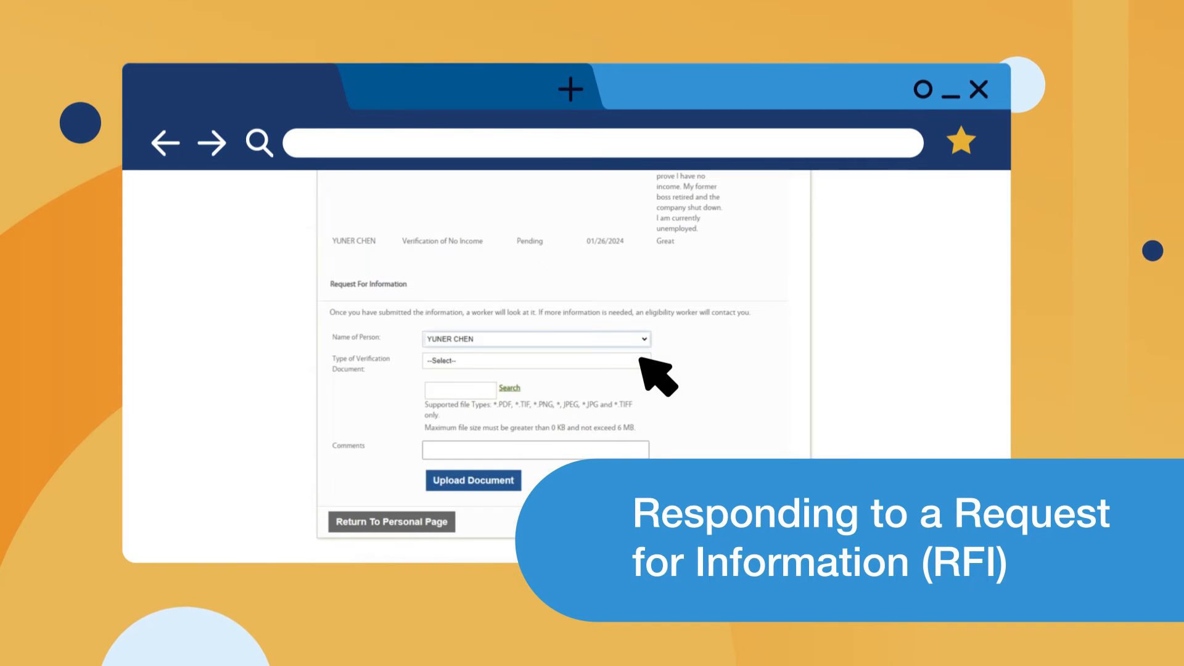
left_click(535, 360)
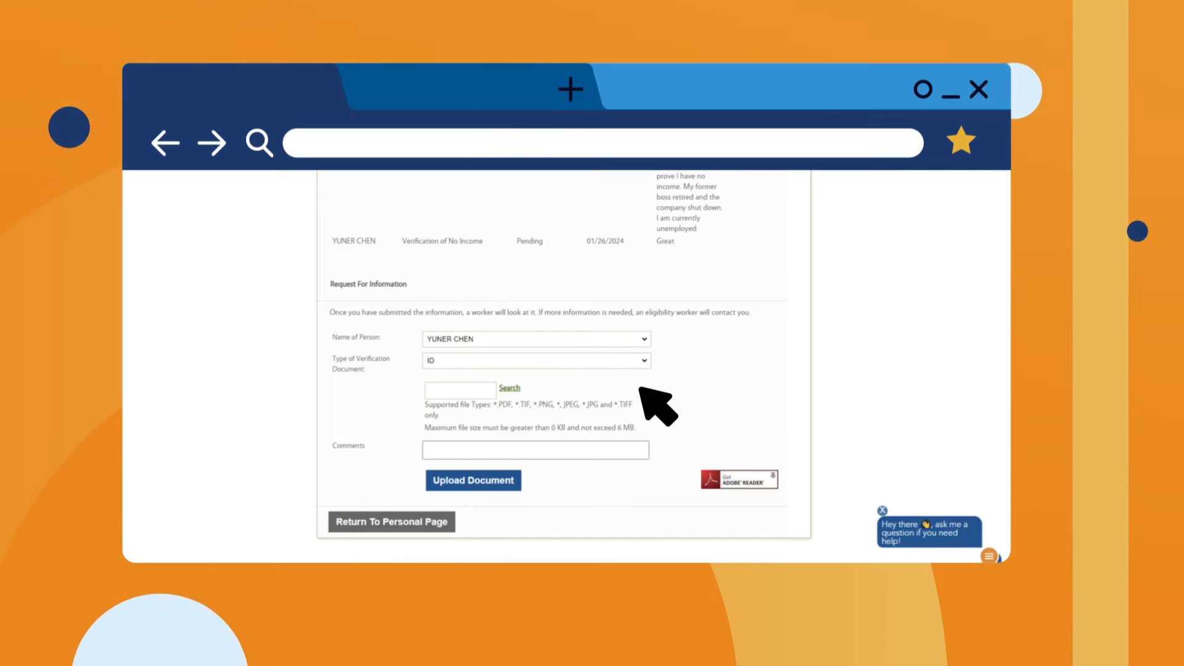
mouse_move(525, 401)
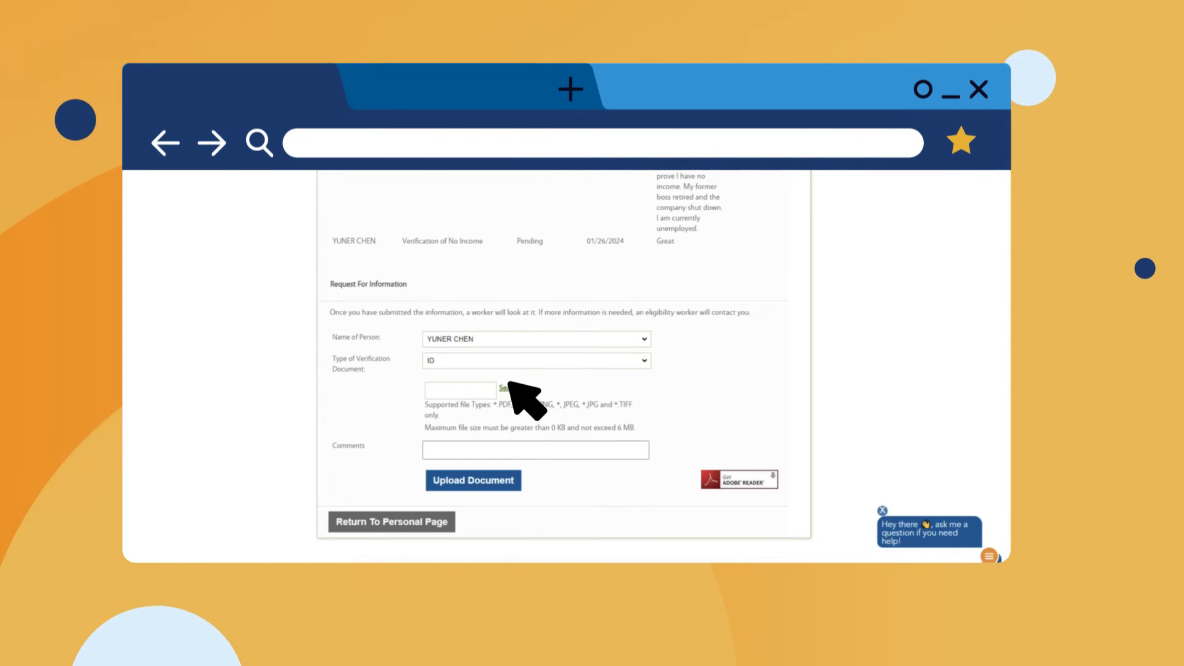
left_click(459, 390)
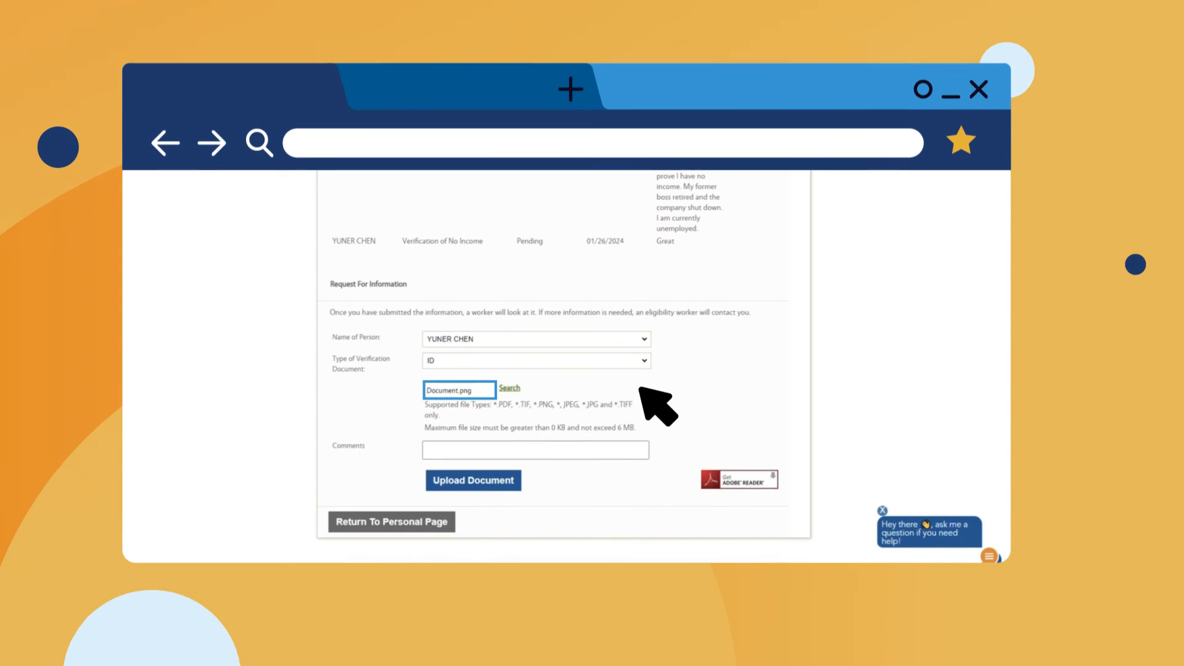
mouse_move(582, 453)
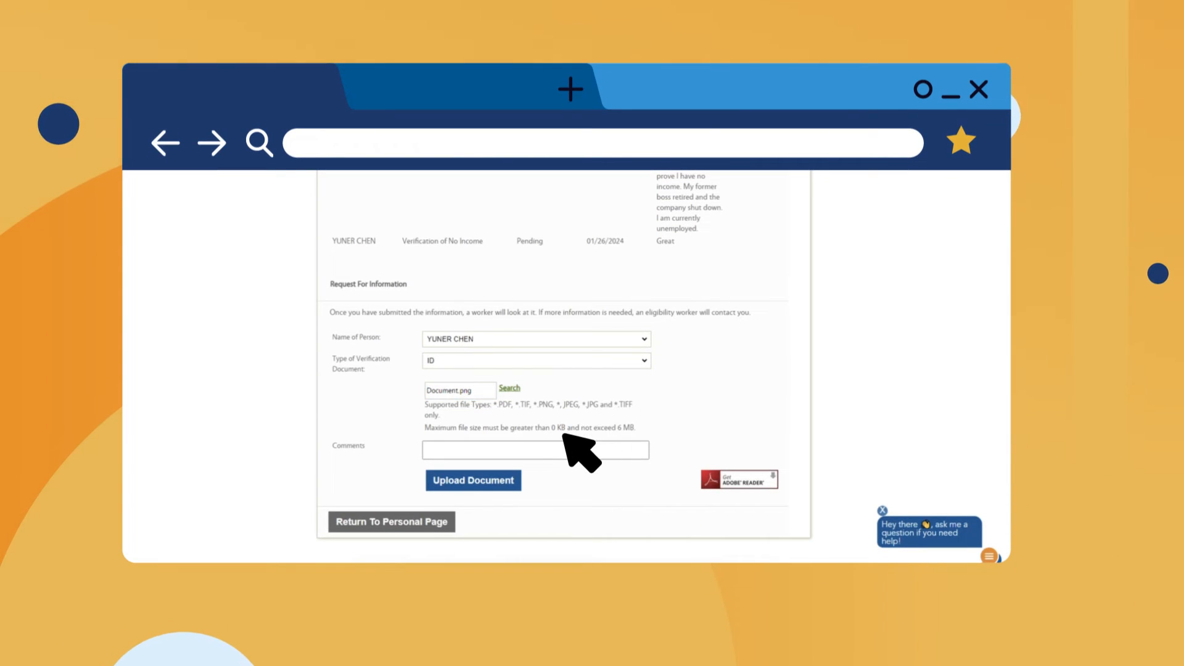
Enter the comment 'Comment' on the Request for Information form.
type("Comment")
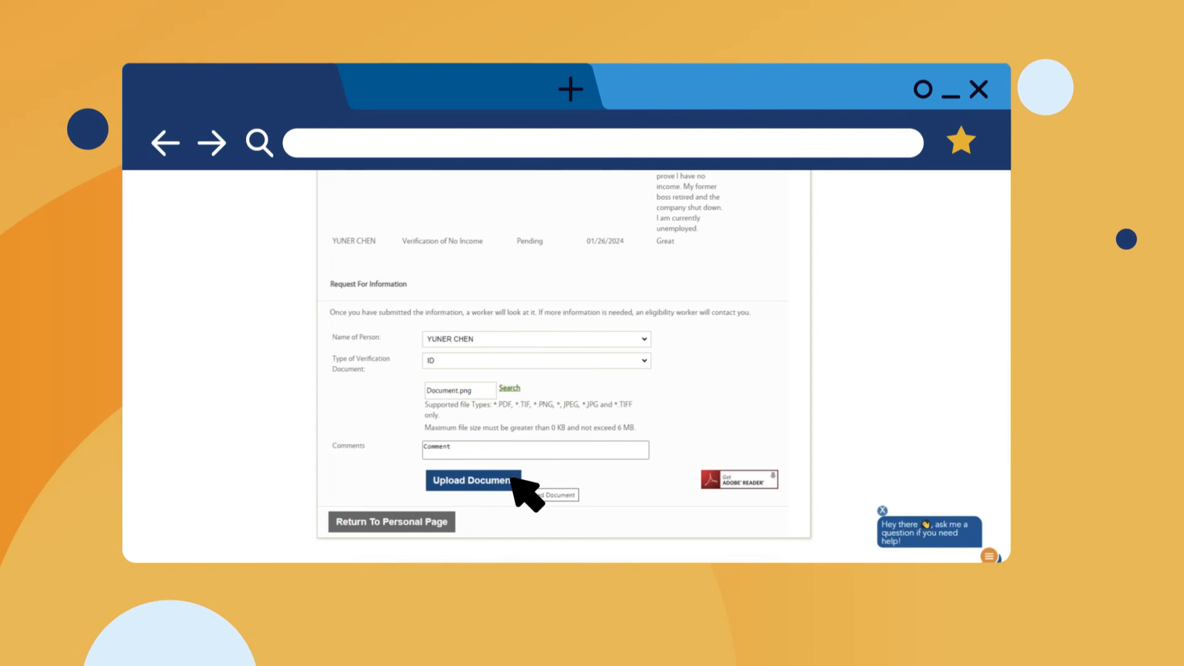
mouse_move(565, 491)
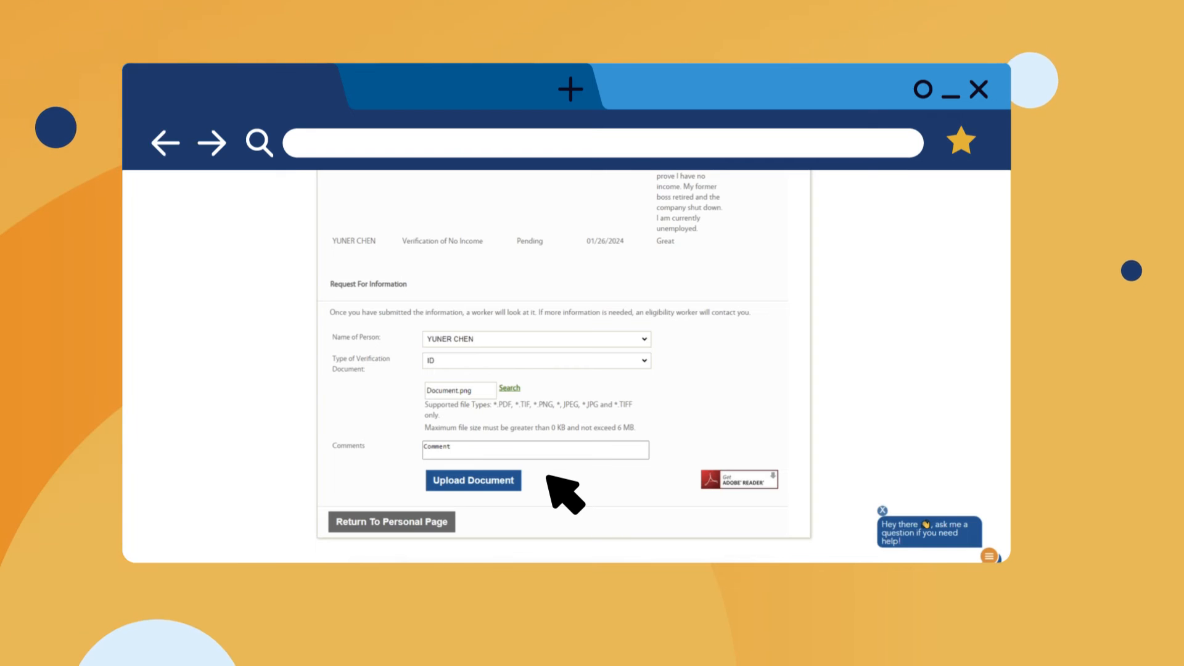
mouse_move(495, 522)
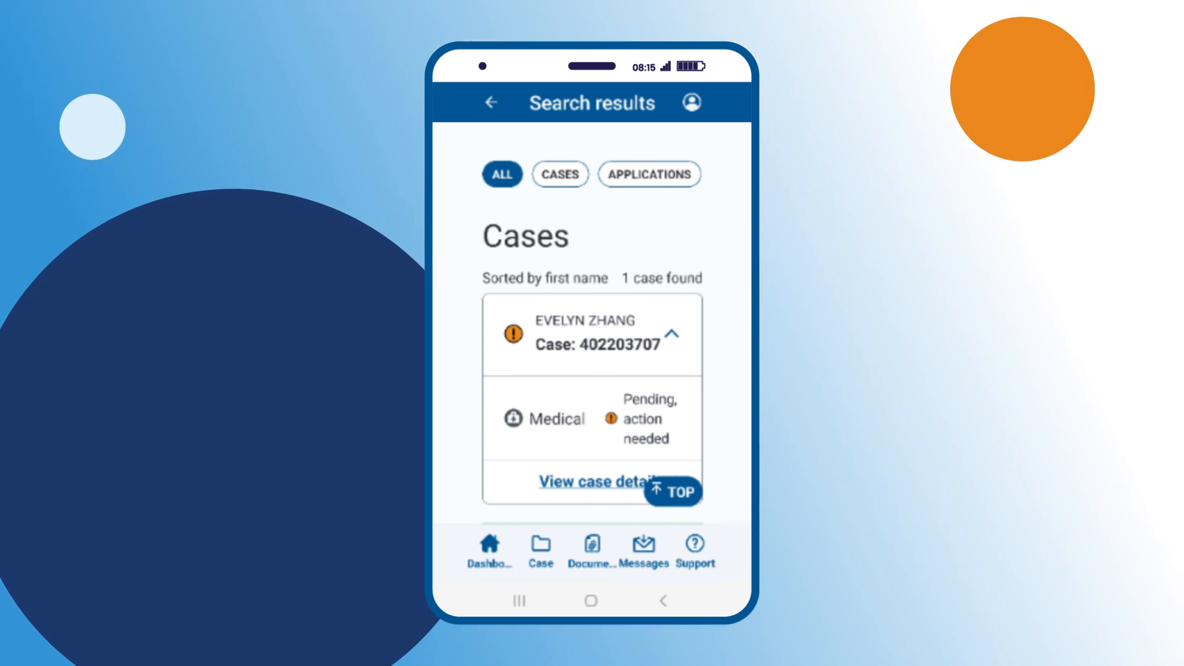
left_click(592, 549)
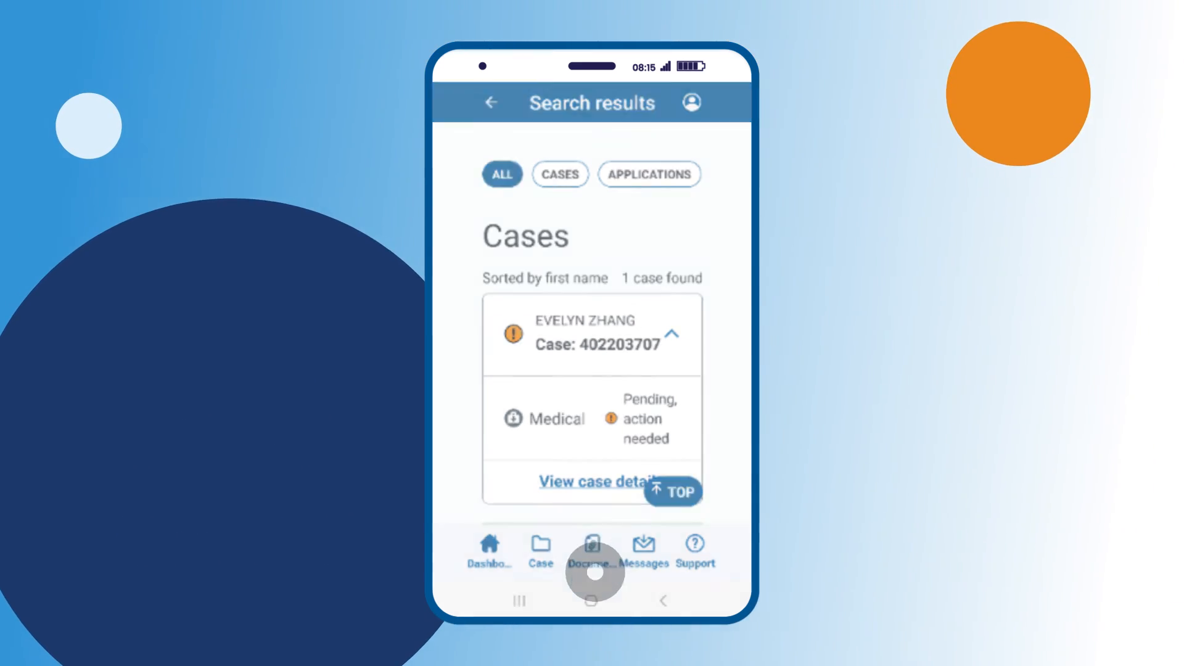
left_click(591, 547)
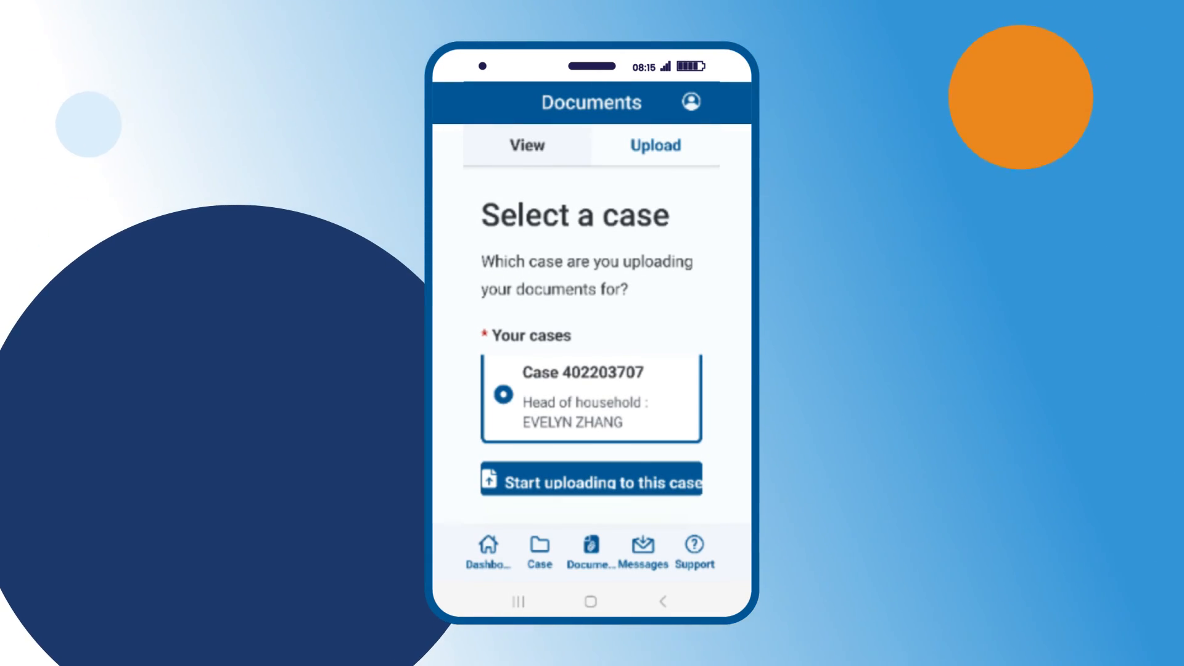
left_click(591, 481)
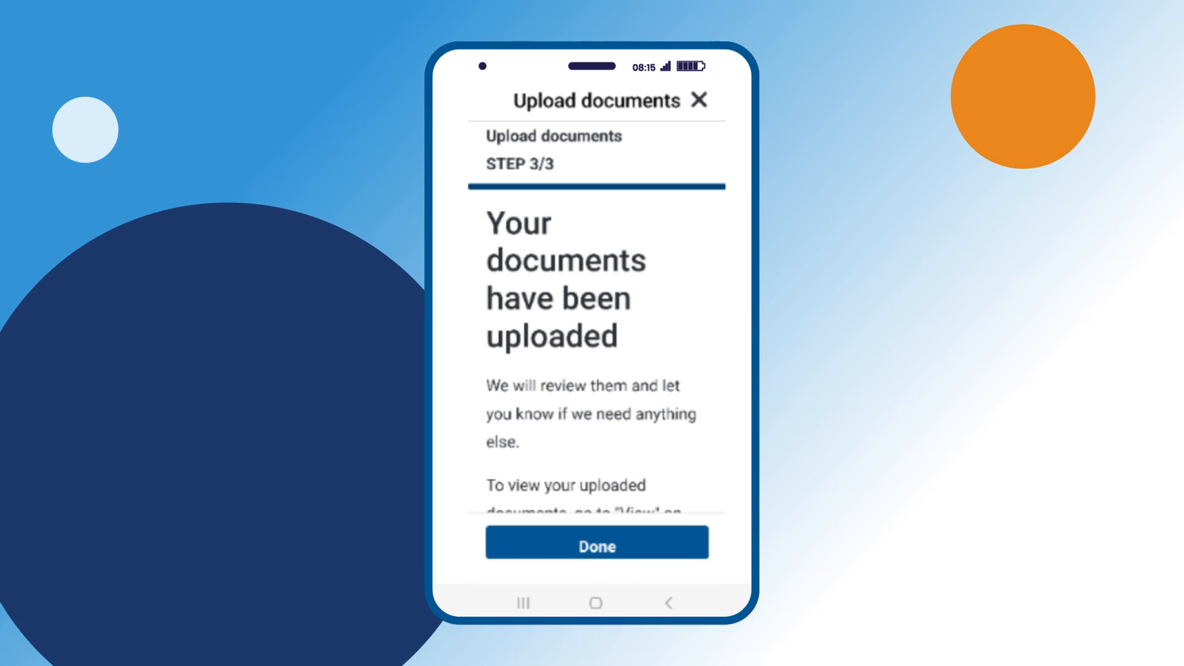
left_click(596, 545)
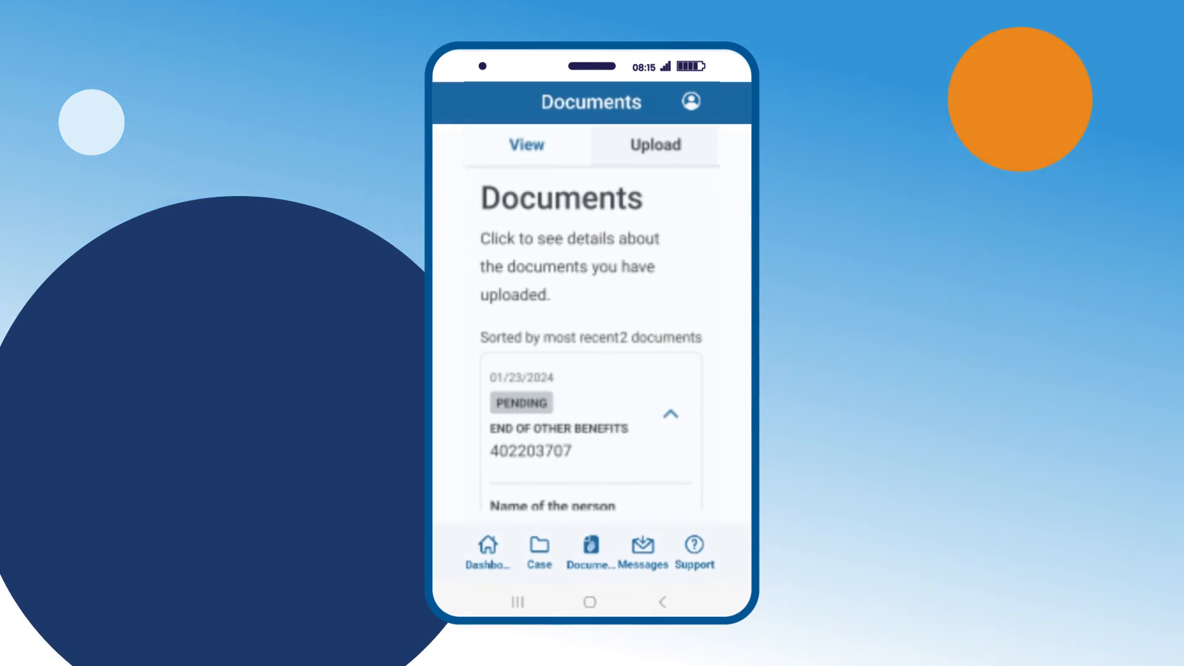
left_click(526, 144)
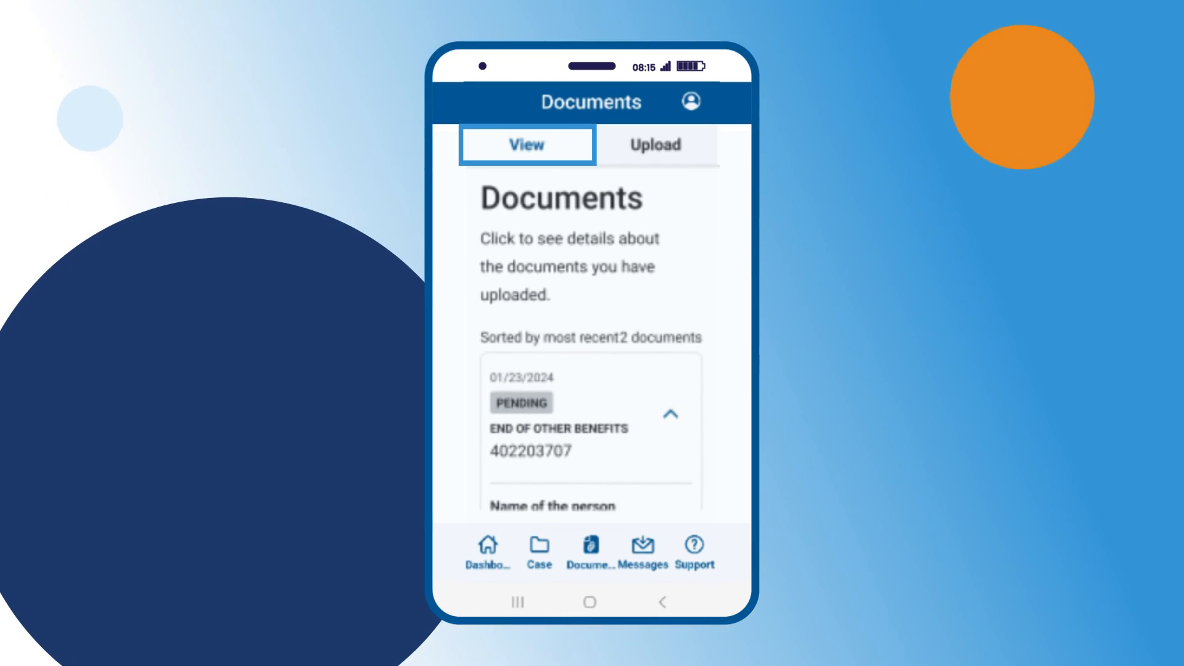